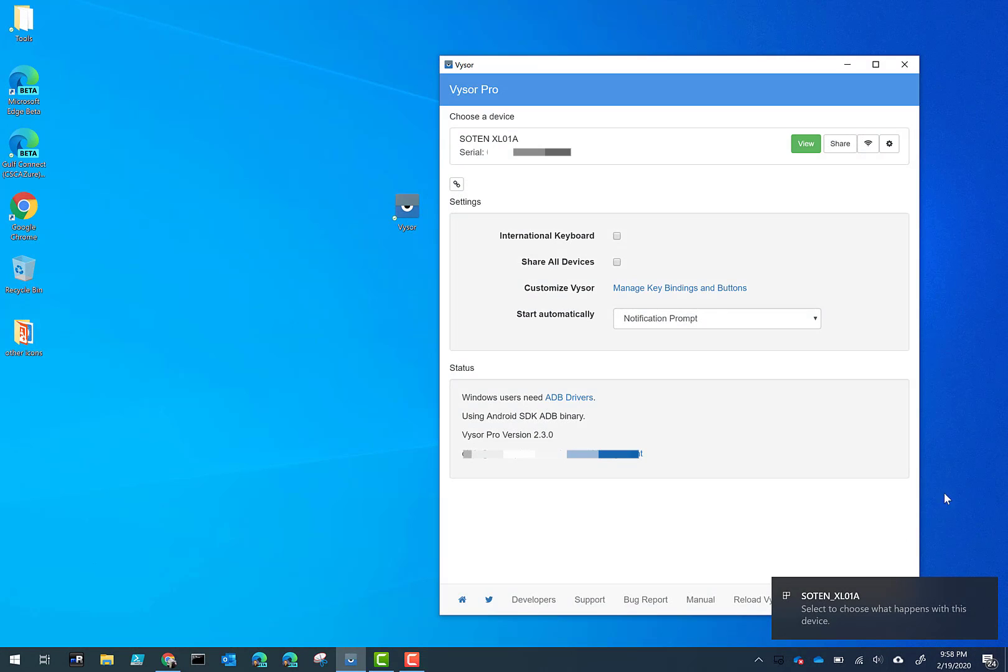
pyautogui.moveTo(474, 101)
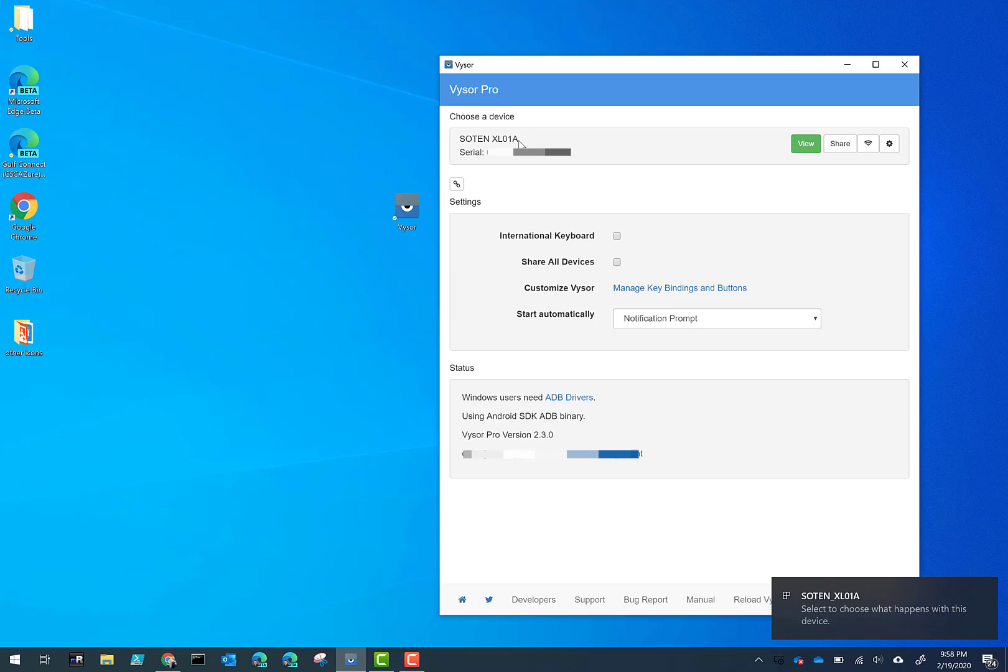
# Step: Start mirroring the SOTEN XL01A radio's screen in its own Vysor window
pyautogui.click(806, 143)
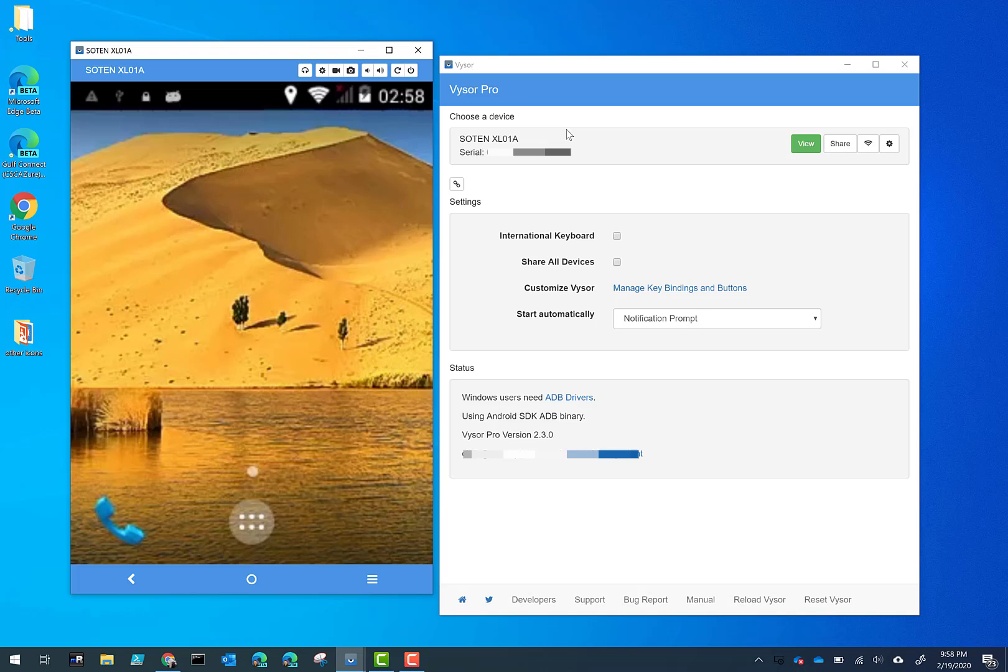
pyautogui.moveTo(376, 265)
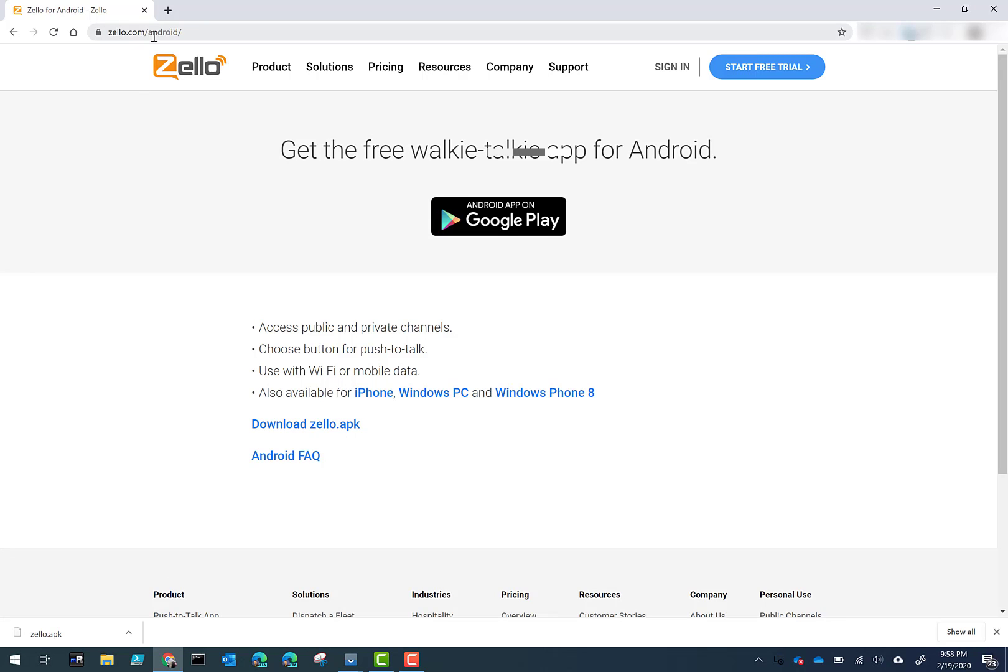
pyautogui.moveTo(199, 134)
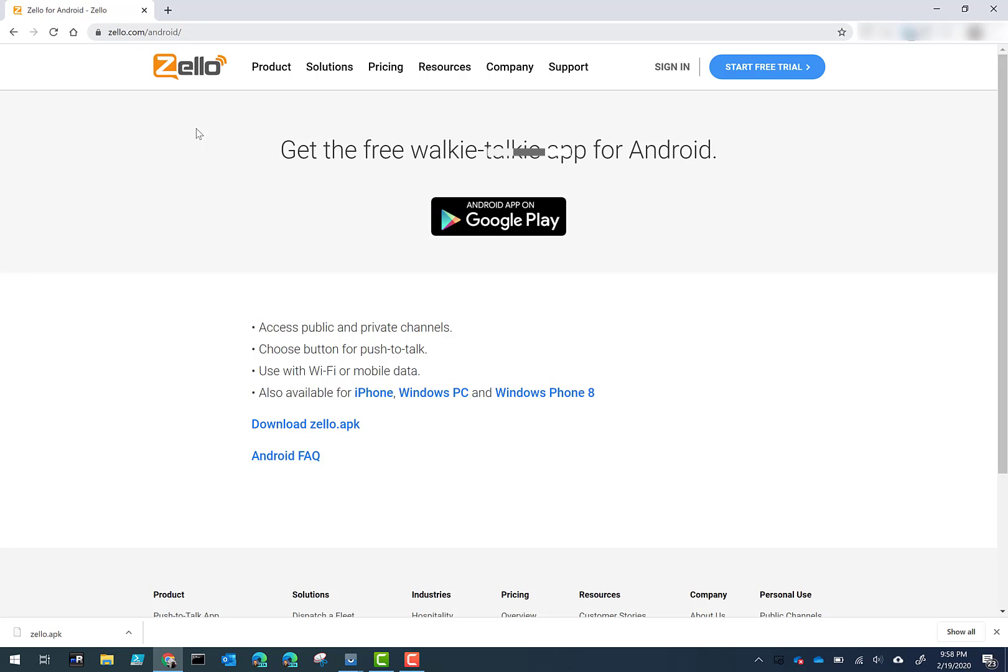
pyautogui.moveTo(275, 431)
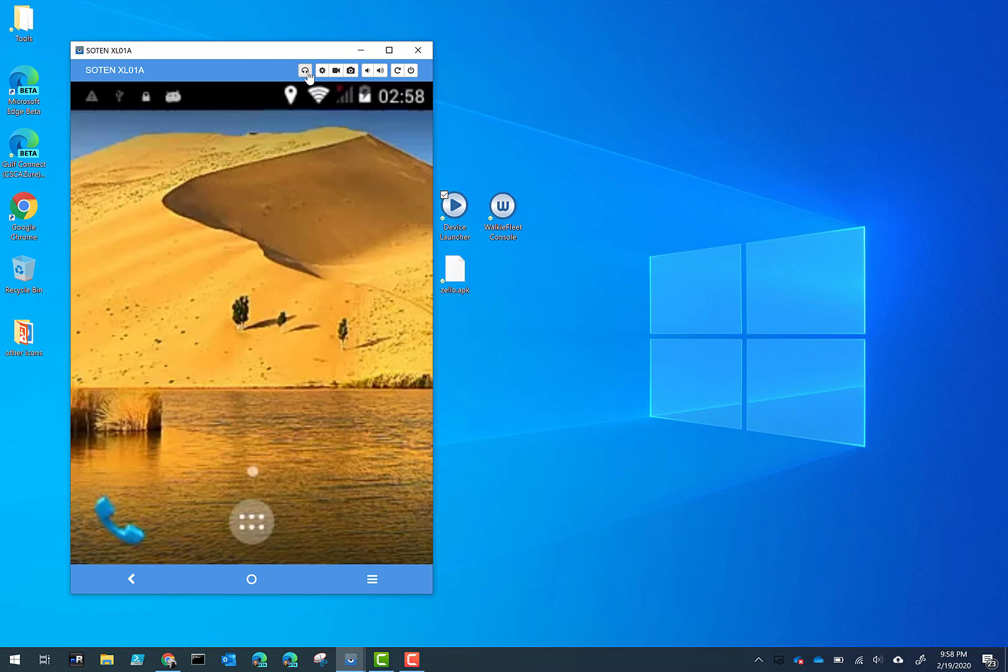
pyautogui.moveTo(454, 266)
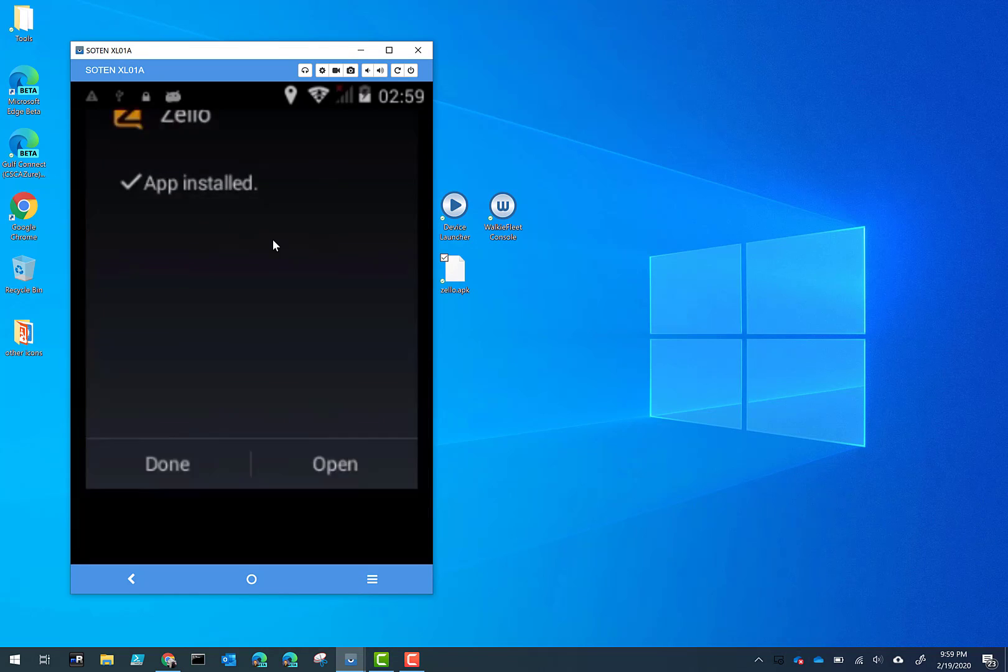
# Step: Launch the freshly installed Zello app to its welcome screen
pyautogui.click(166, 464)
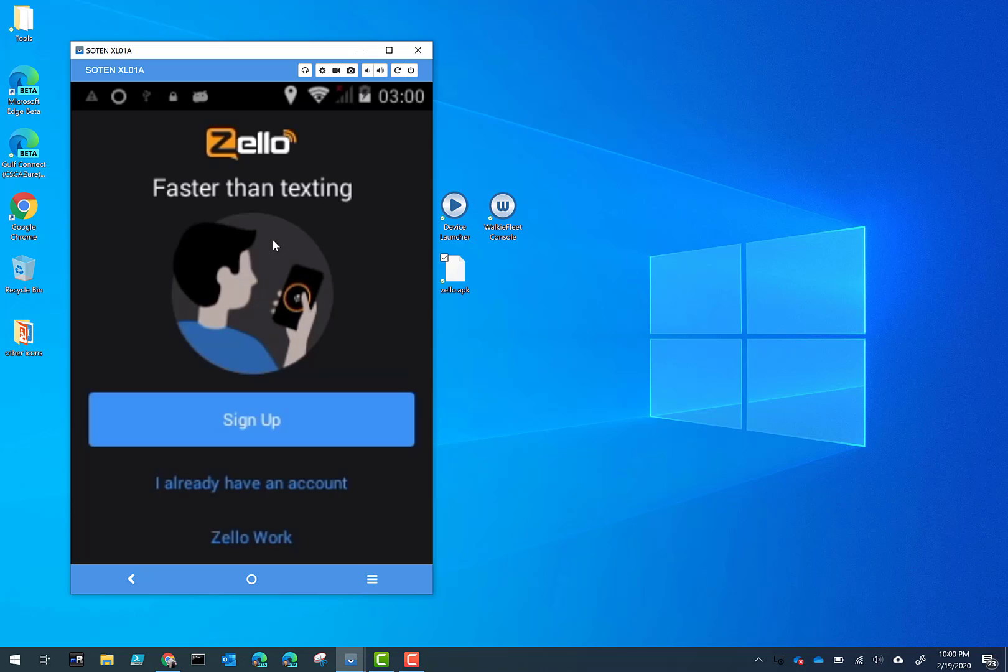
pyautogui.moveTo(249, 57)
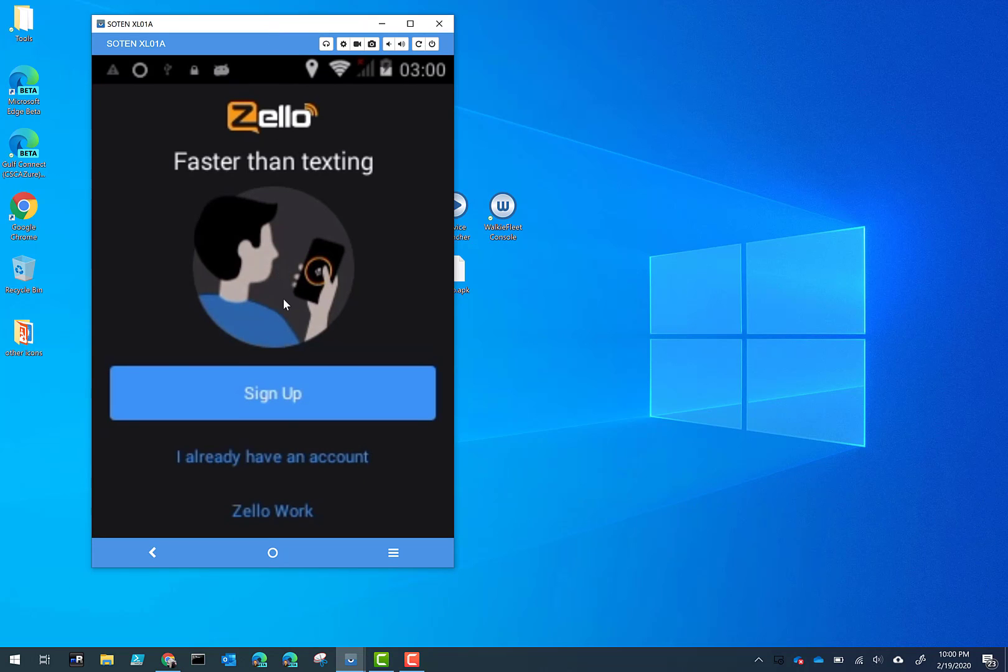
pyautogui.moveTo(303, 187)
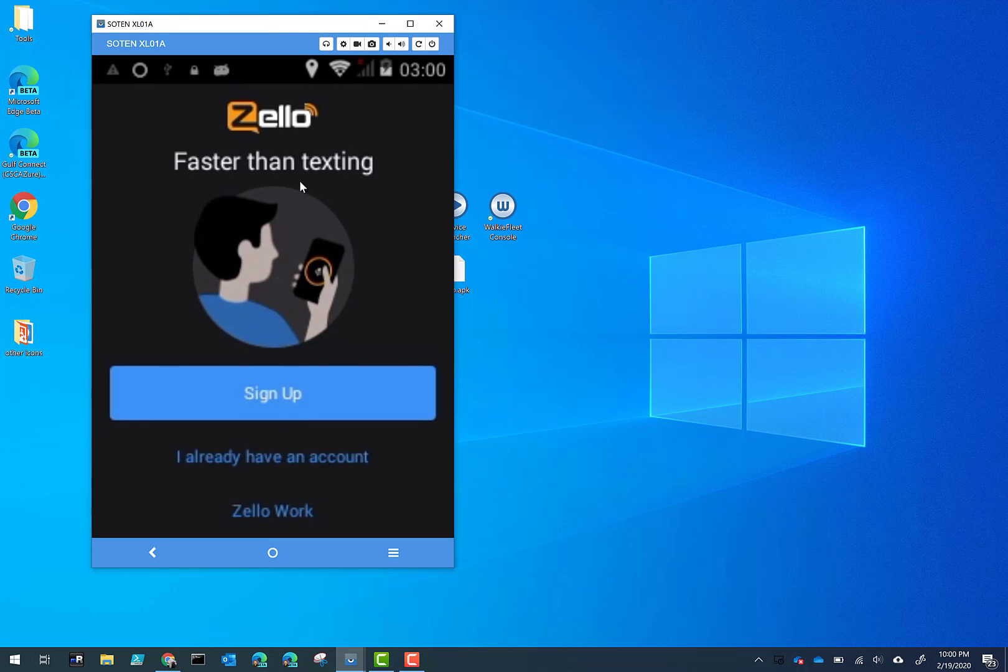
pyautogui.moveTo(423, 288)
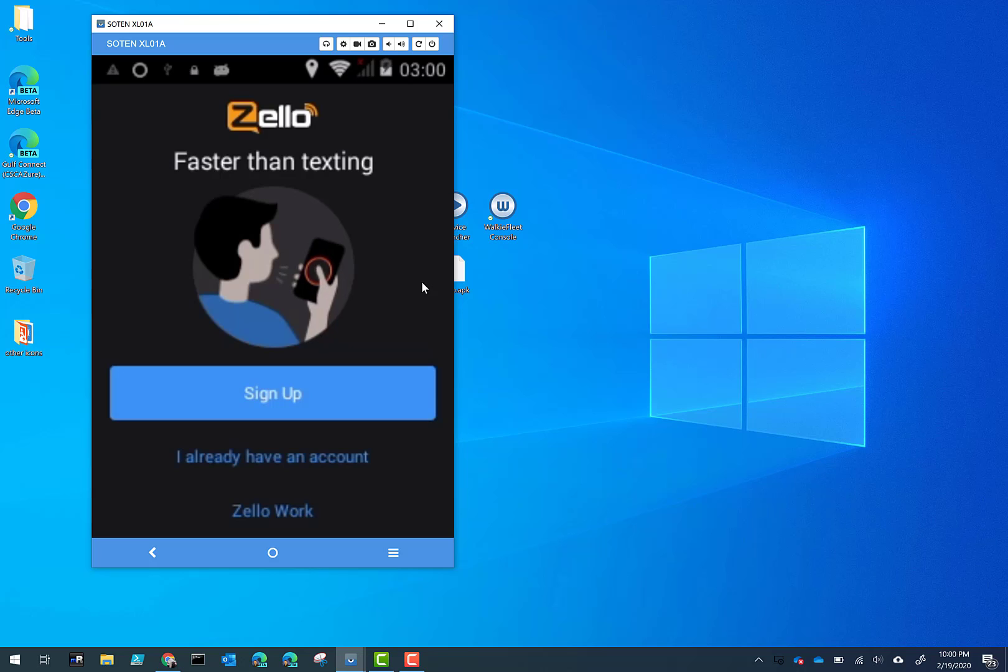
pyautogui.moveTo(343, 162)
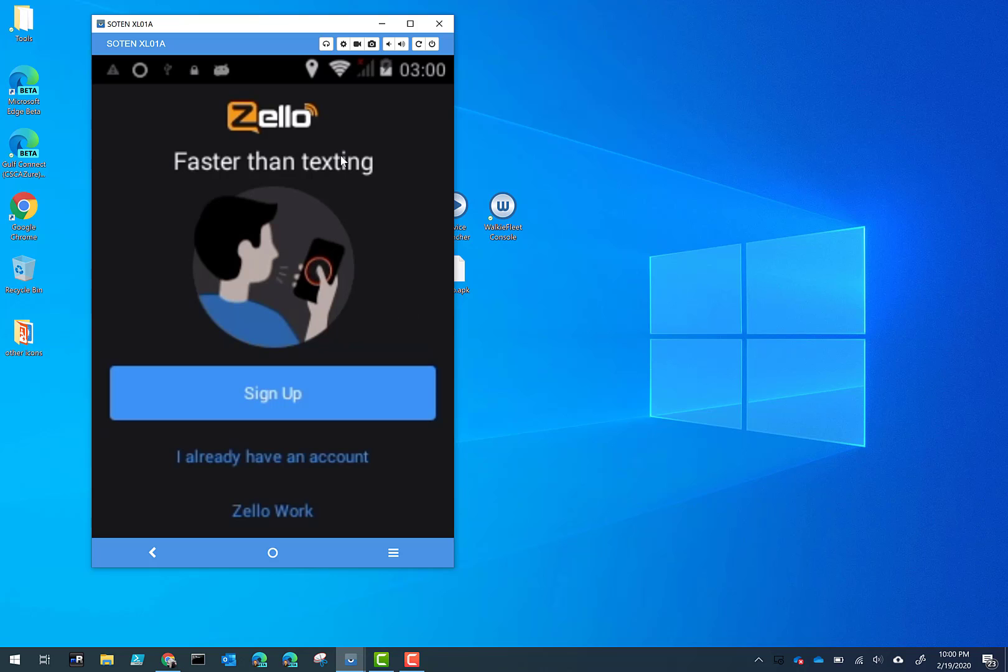
pyautogui.moveTo(290, 551)
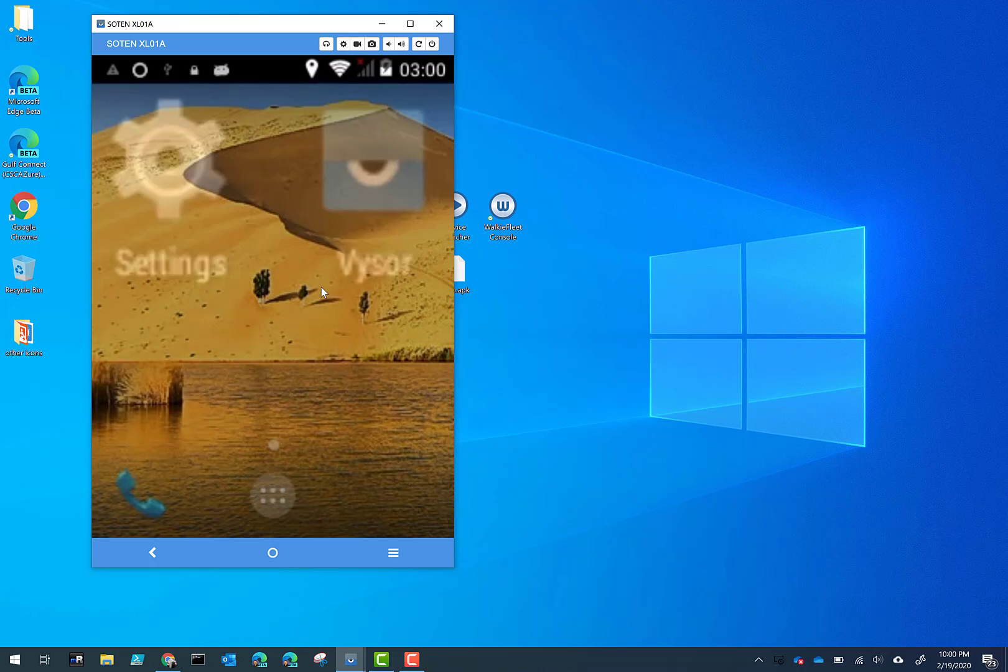
# Step: Reach Android Settings from the app drawer, then return to the home screen
pyautogui.click(273, 497)
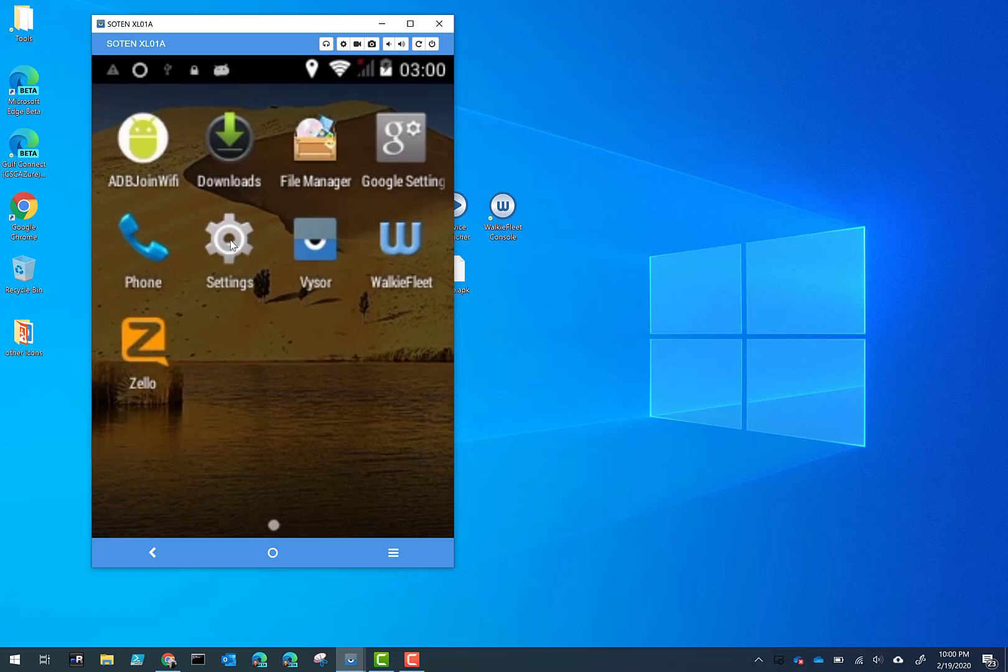
pyautogui.click(229, 239)
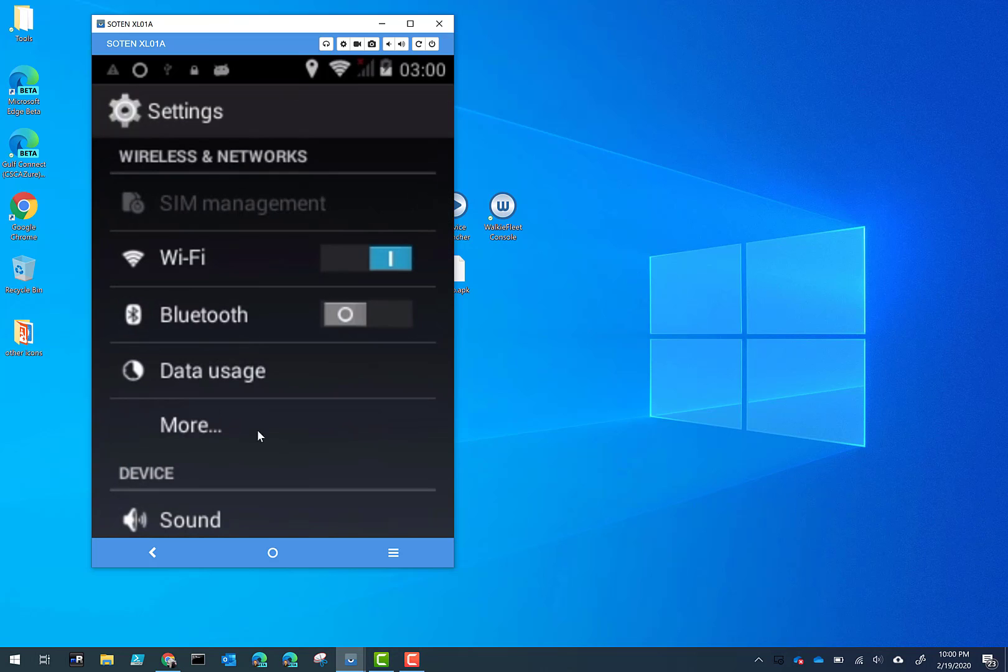
pyautogui.click(272, 553)
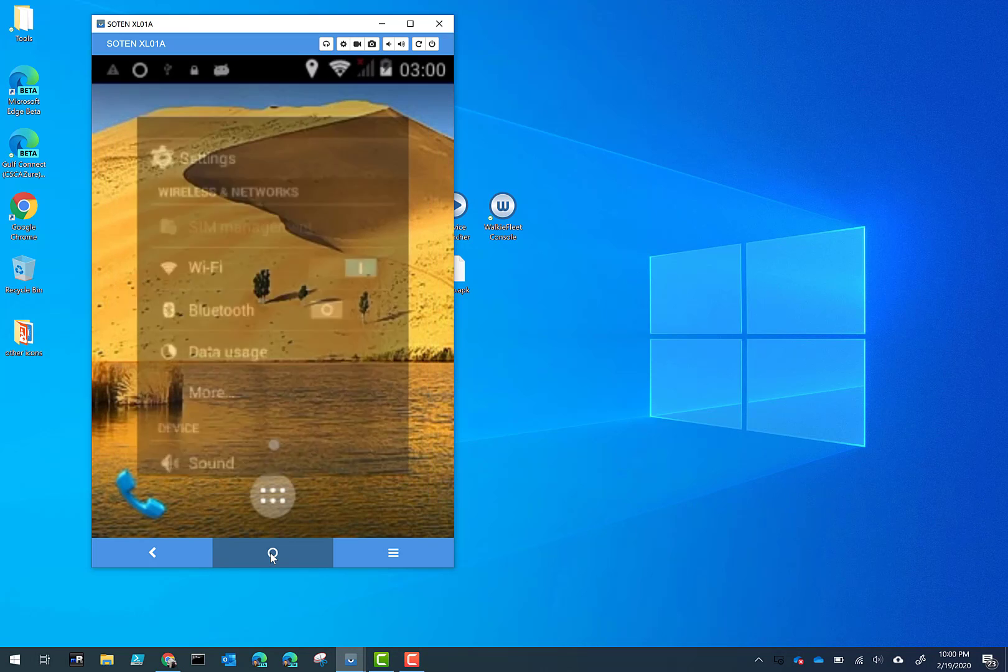
pyautogui.click(272, 552)
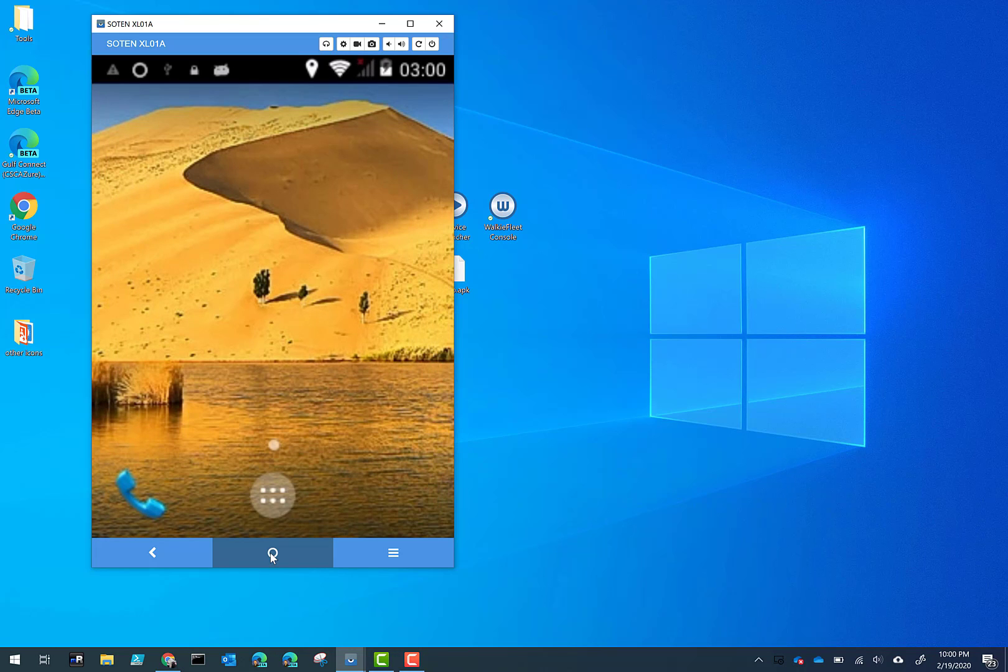
pyautogui.moveTo(324, 88)
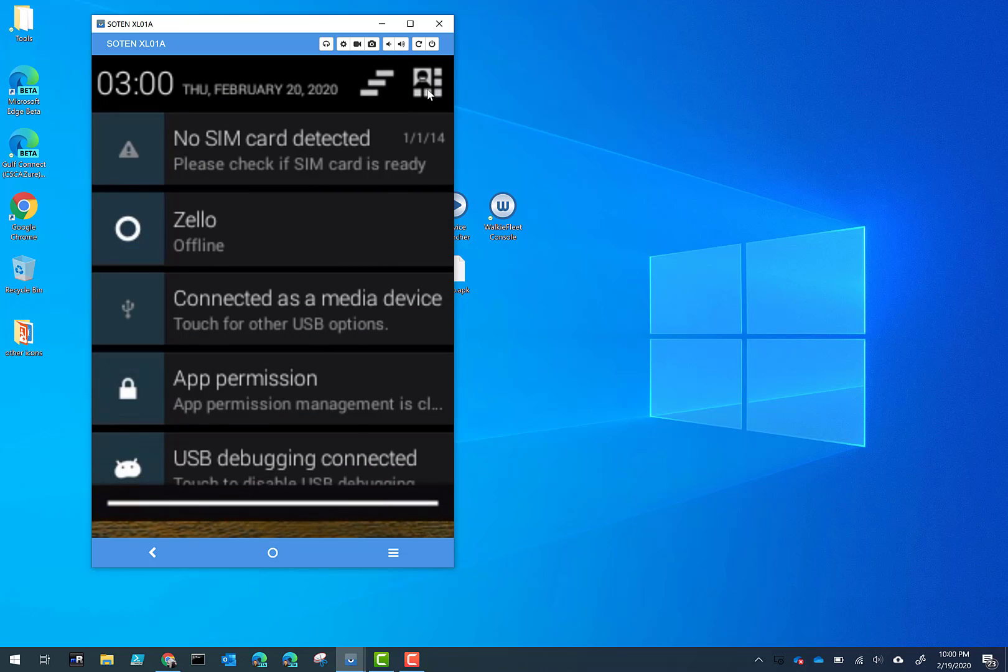
# Step: Enter Settings via the quick settings tiles and scroll to Storage, Battery and Apps
pyautogui.click(426, 82)
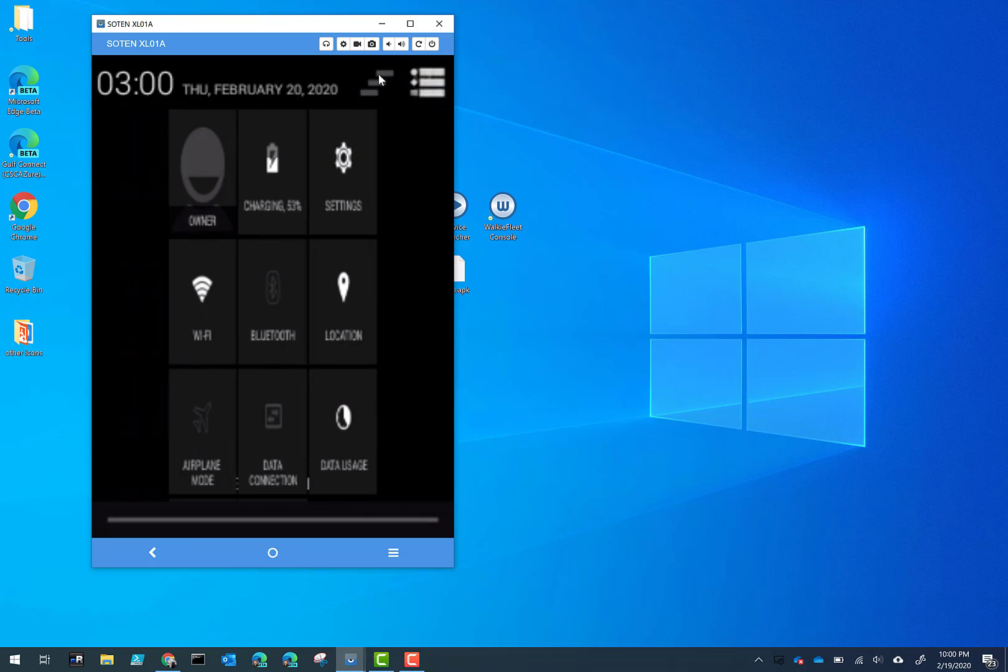
pyautogui.click(272, 553)
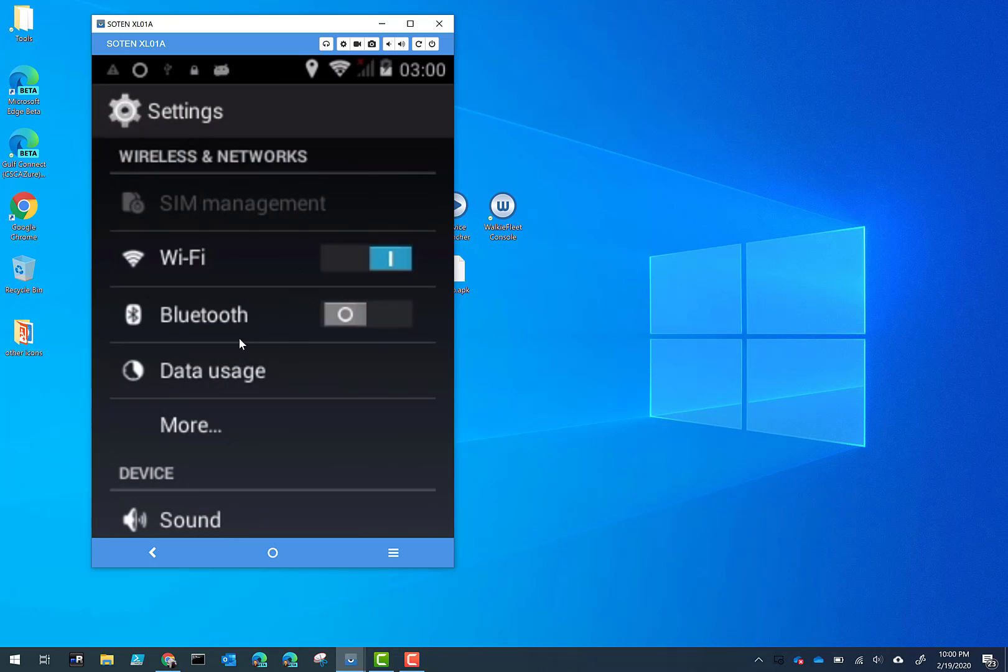
pyautogui.scroll(-3)
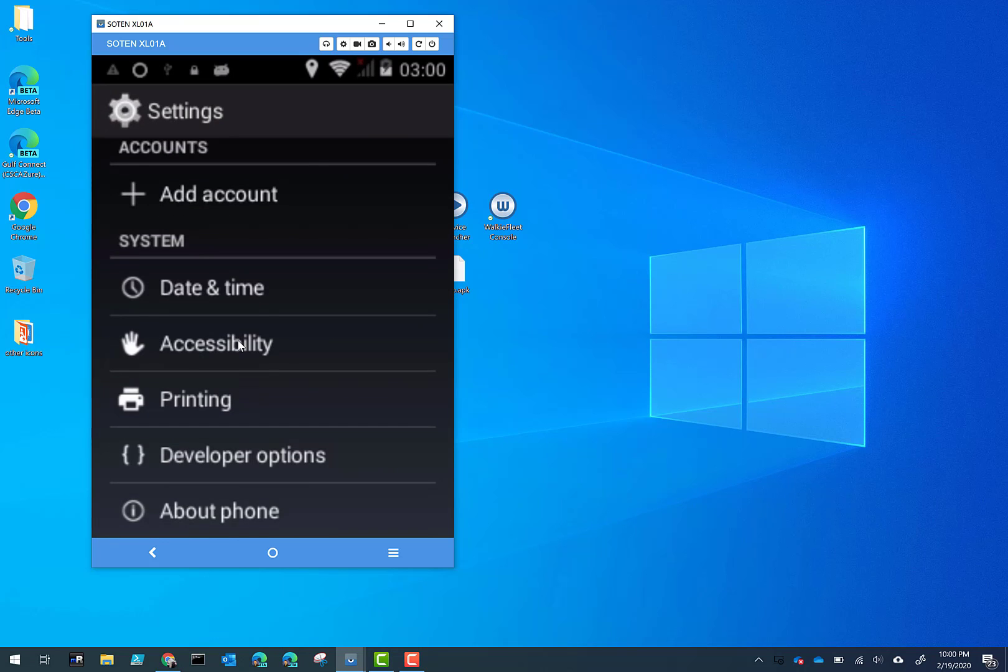
pyautogui.scroll(3)
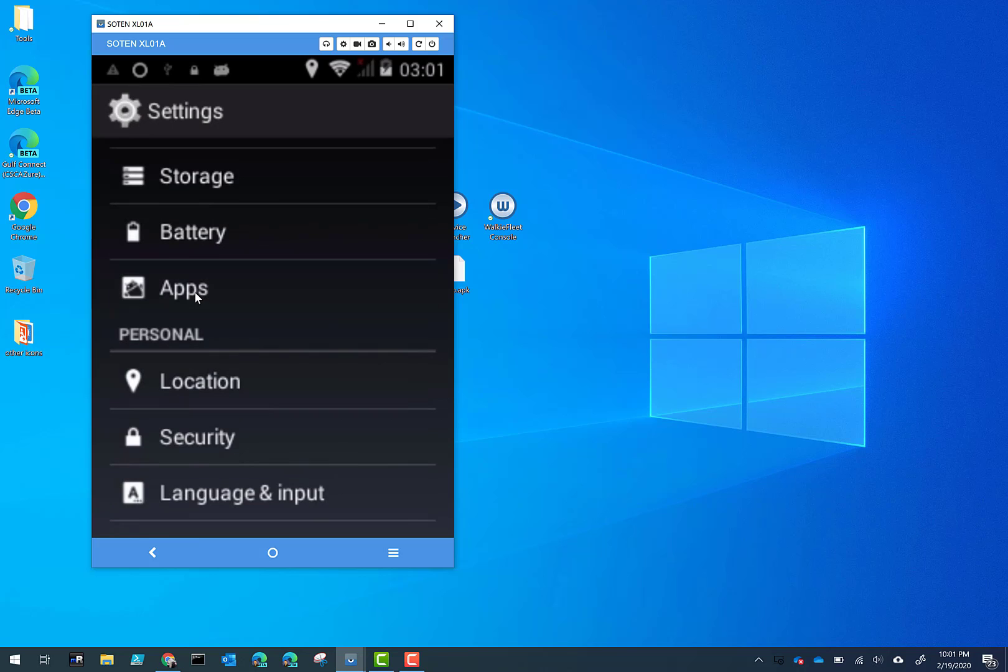
# Step: Uninstall Zello from its app info page and confirm the removal
pyautogui.click(183, 289)
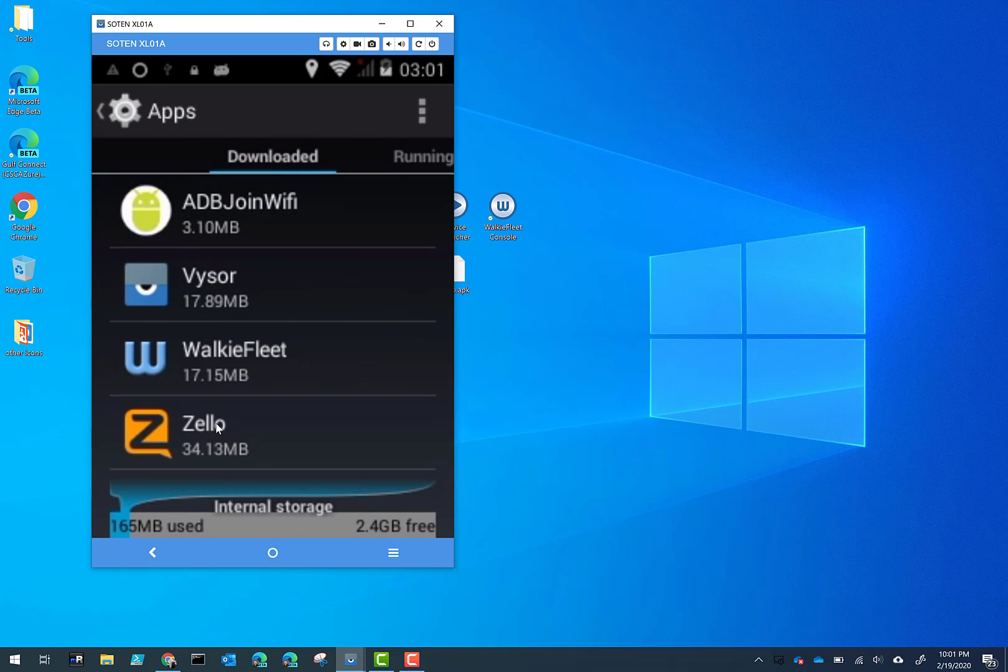
pyautogui.click(215, 433)
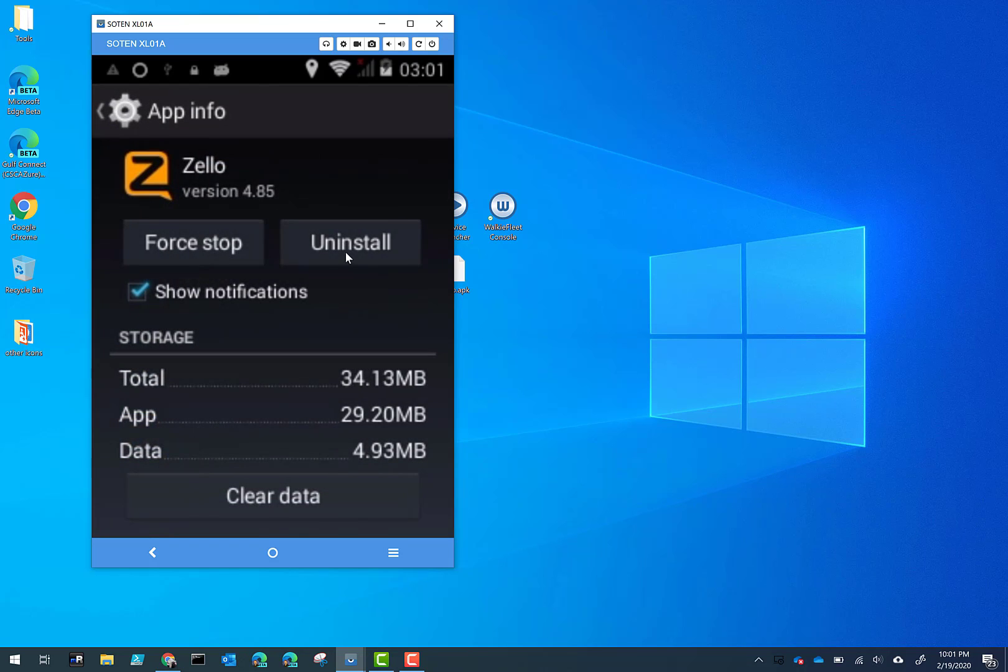
pyautogui.click(350, 242)
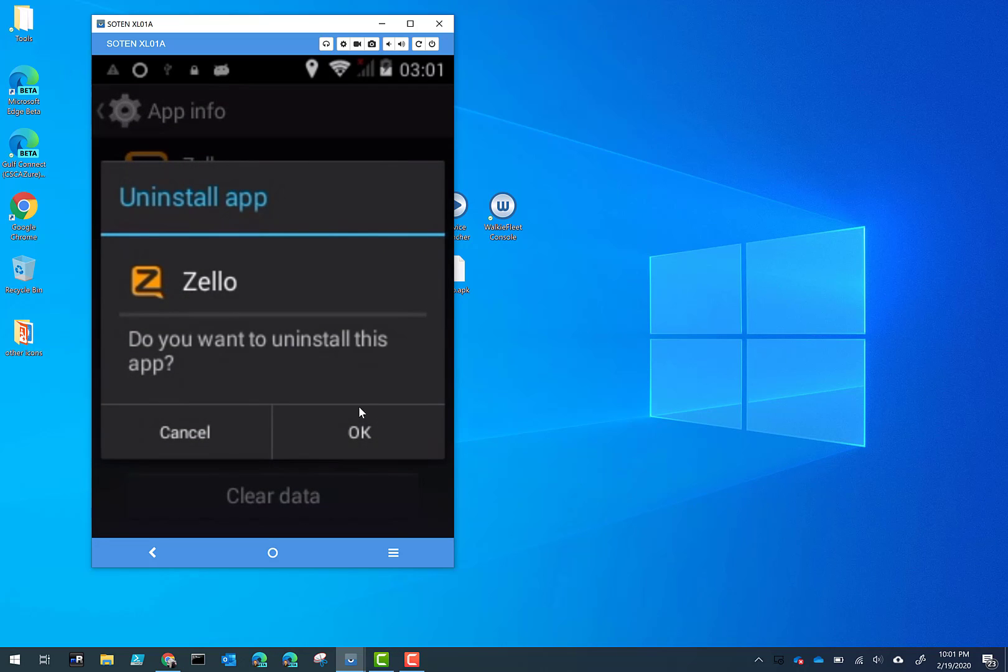
pyautogui.moveTo(351, 438)
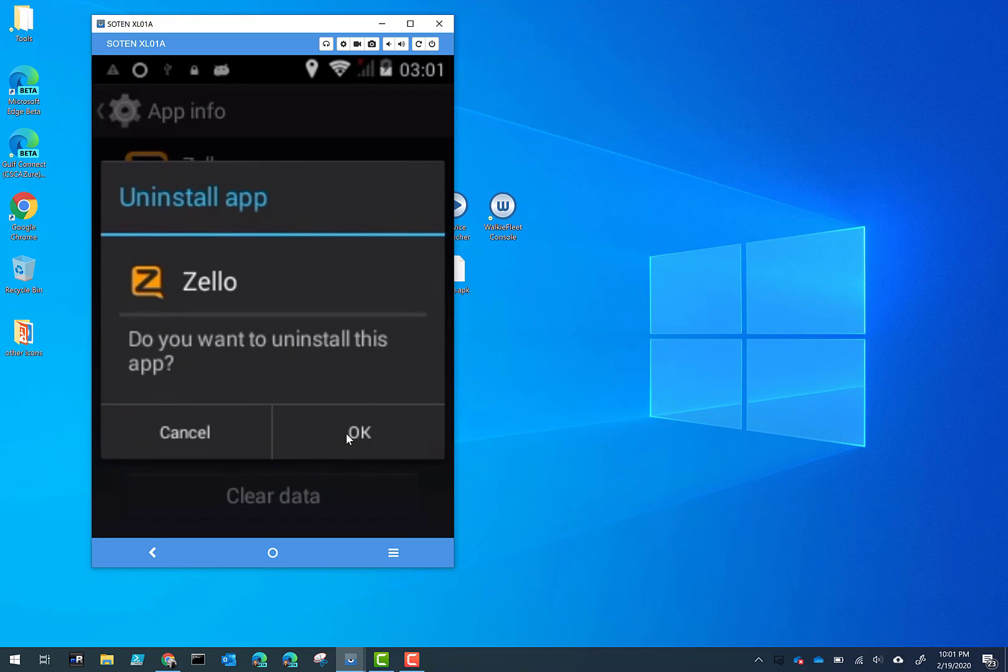
pyautogui.moveTo(342, 439)
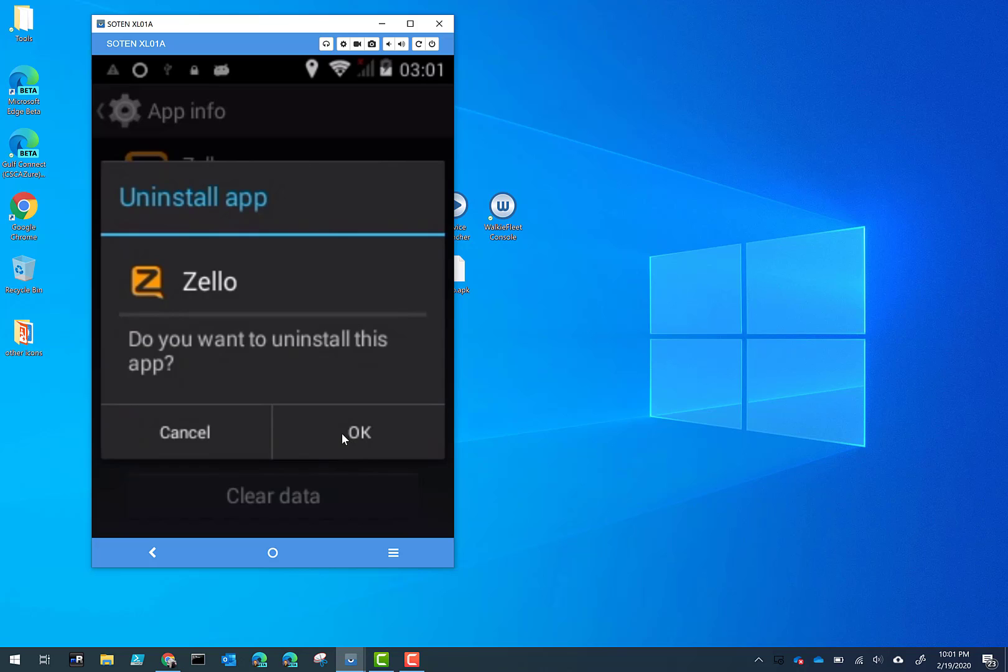
pyautogui.click(357, 432)
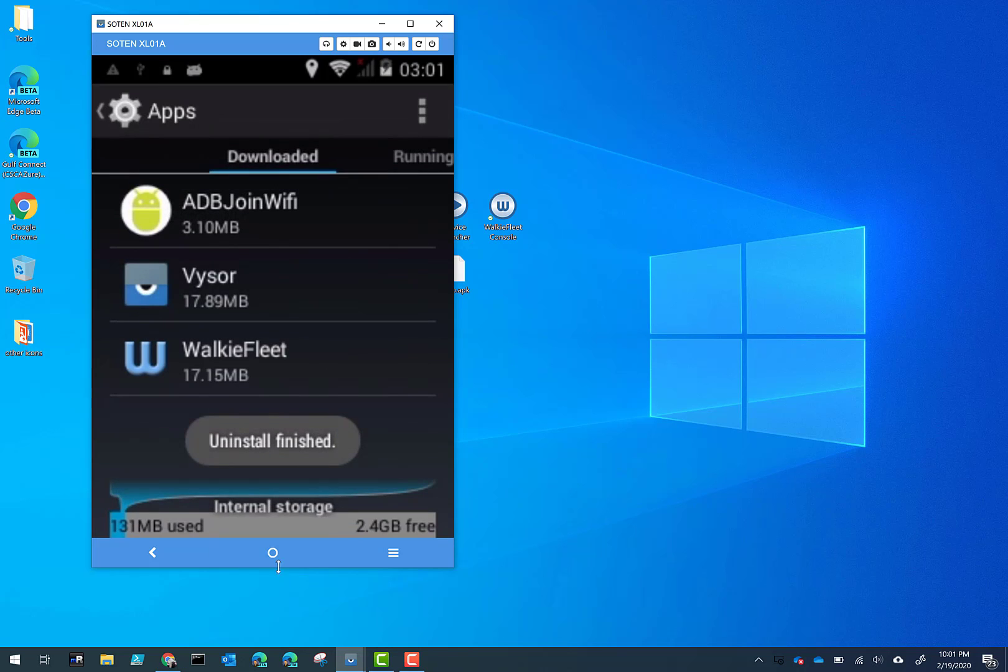
# Step: Return home and check the app drawer no longer lists Zello
pyautogui.click(273, 552)
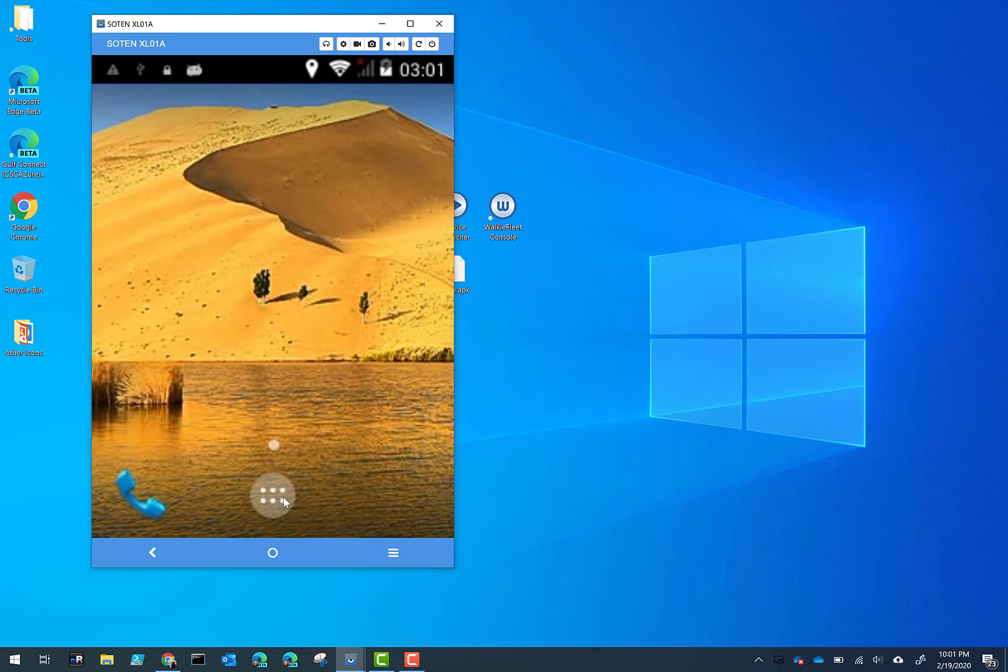
pyautogui.click(273, 497)
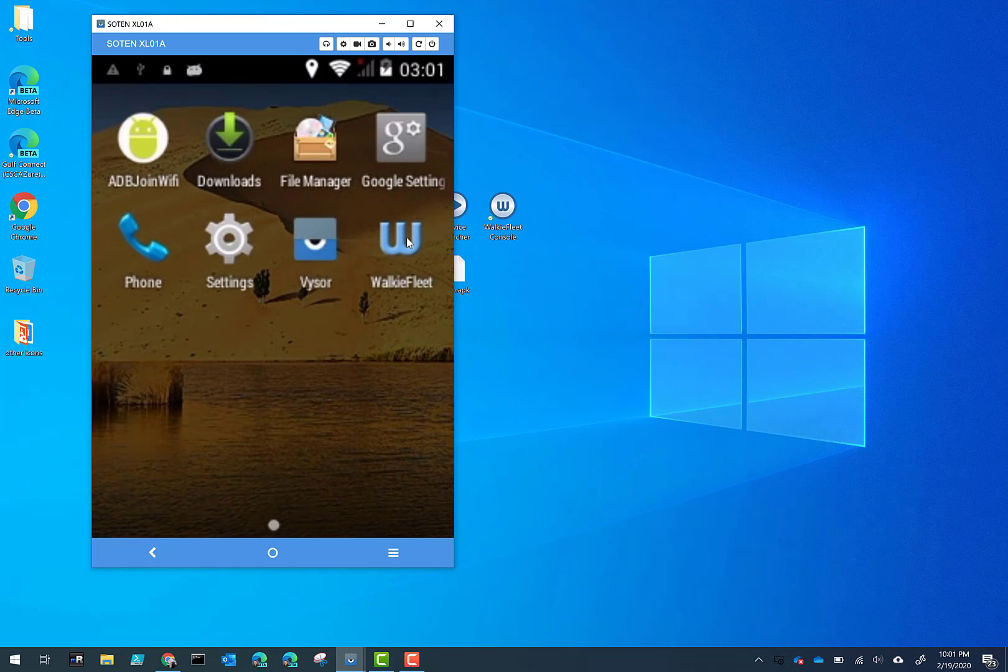